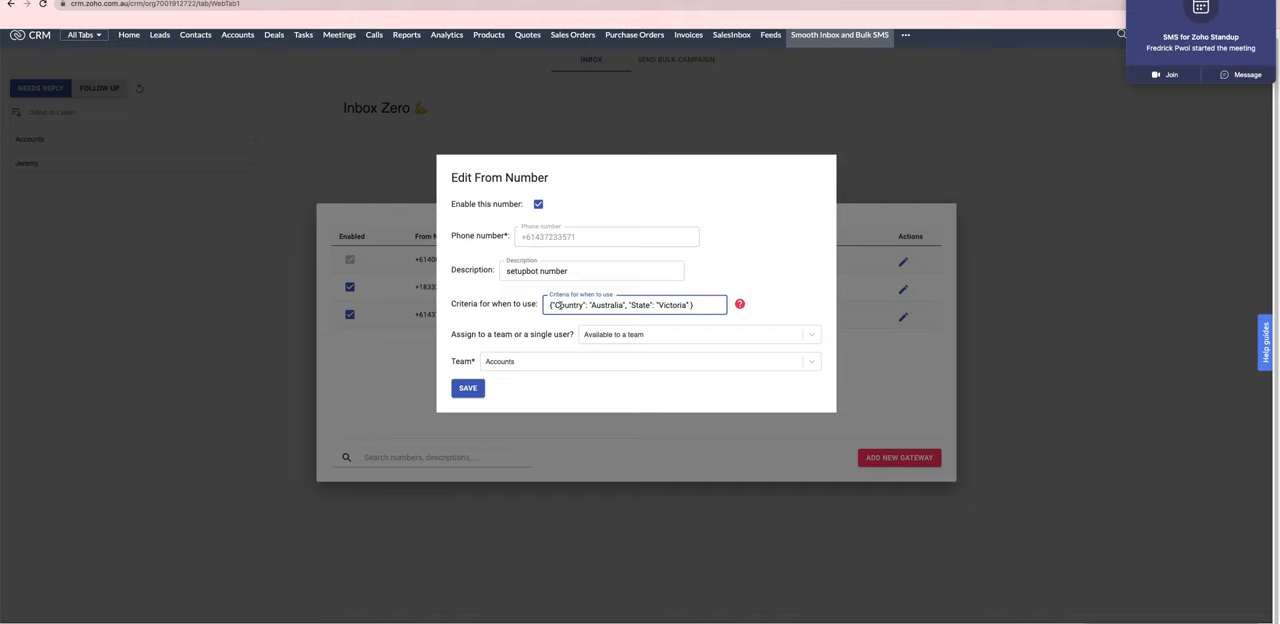
Review the criteria Country Australia, State Victoria and save the setupbot from number.
left_click(560, 305)
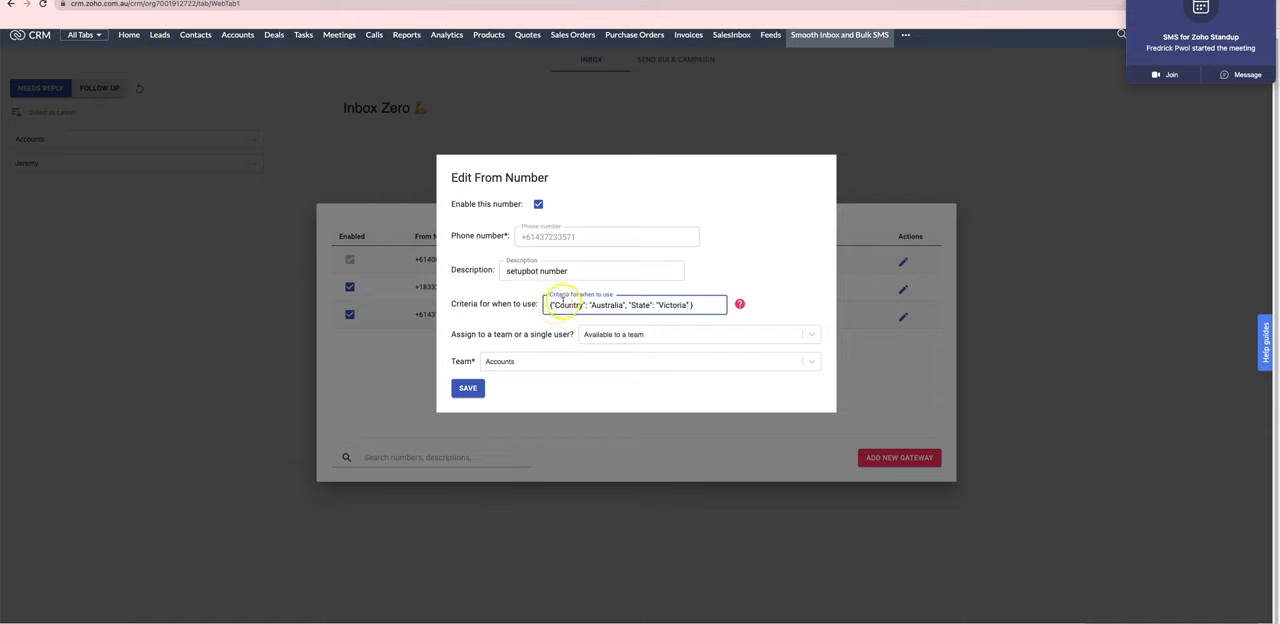
mouse_move(488, 236)
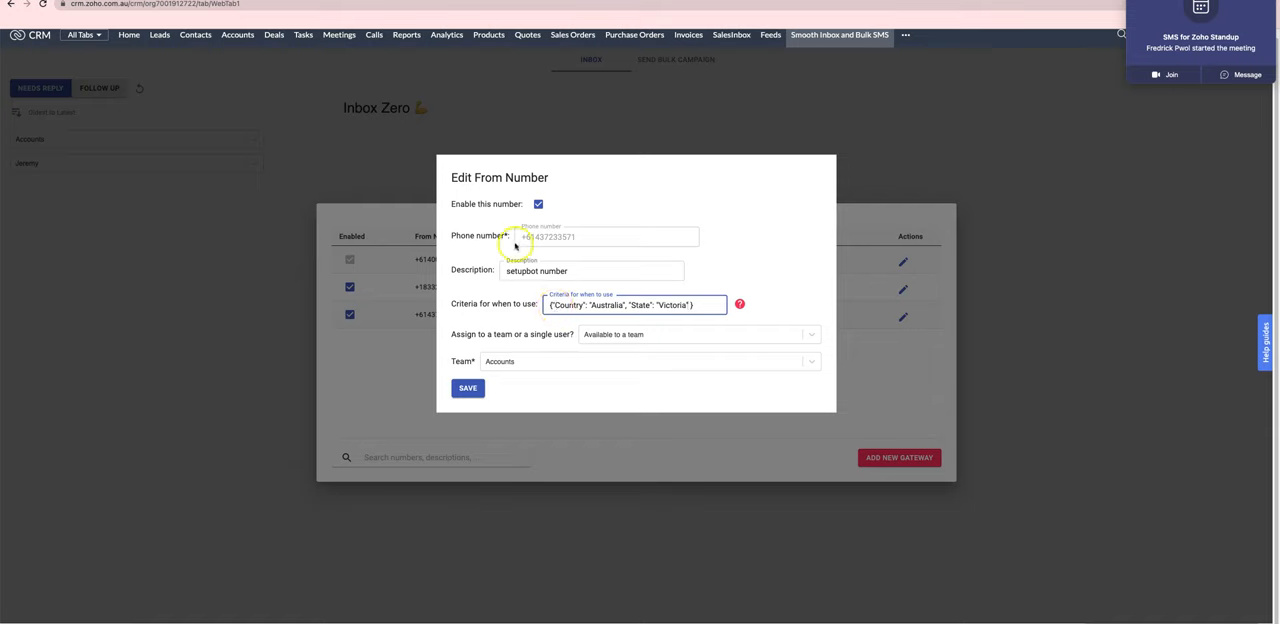
double_click(562, 305)
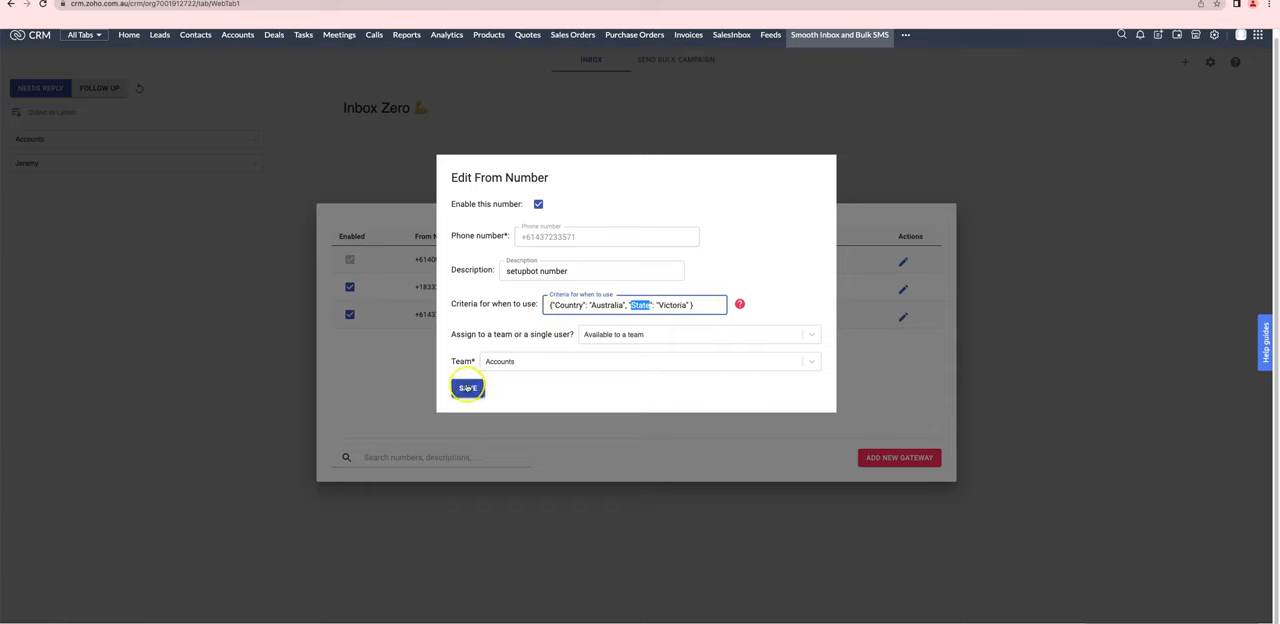
left_click(467, 388)
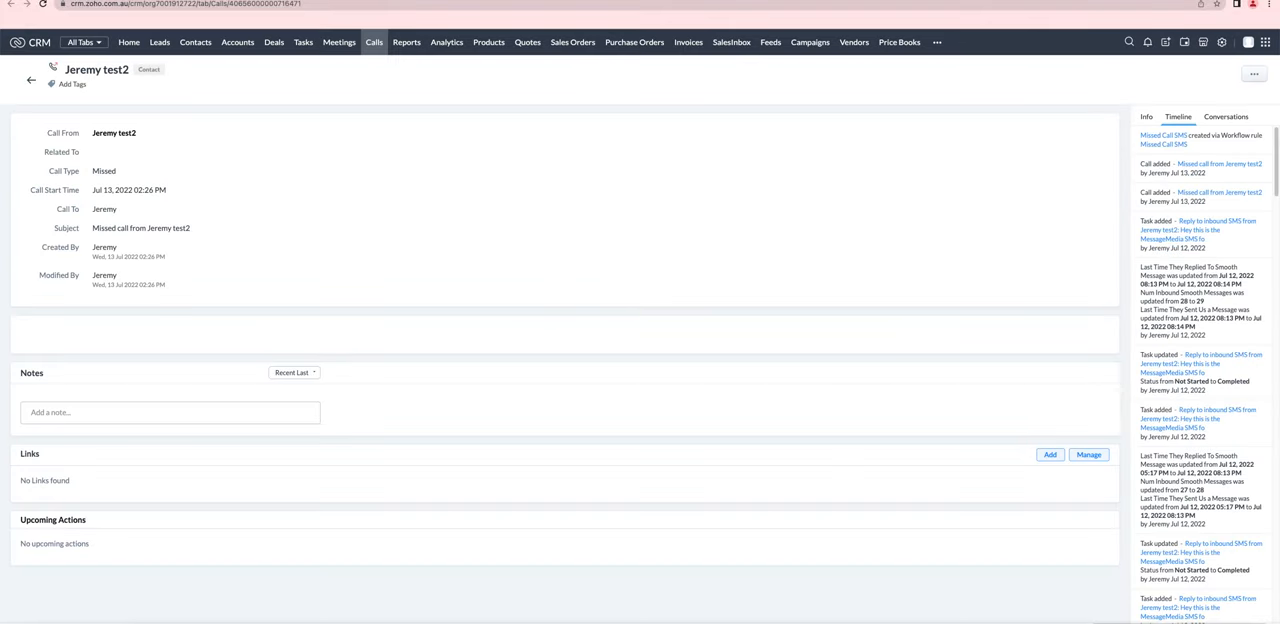
mouse_move(269, 91)
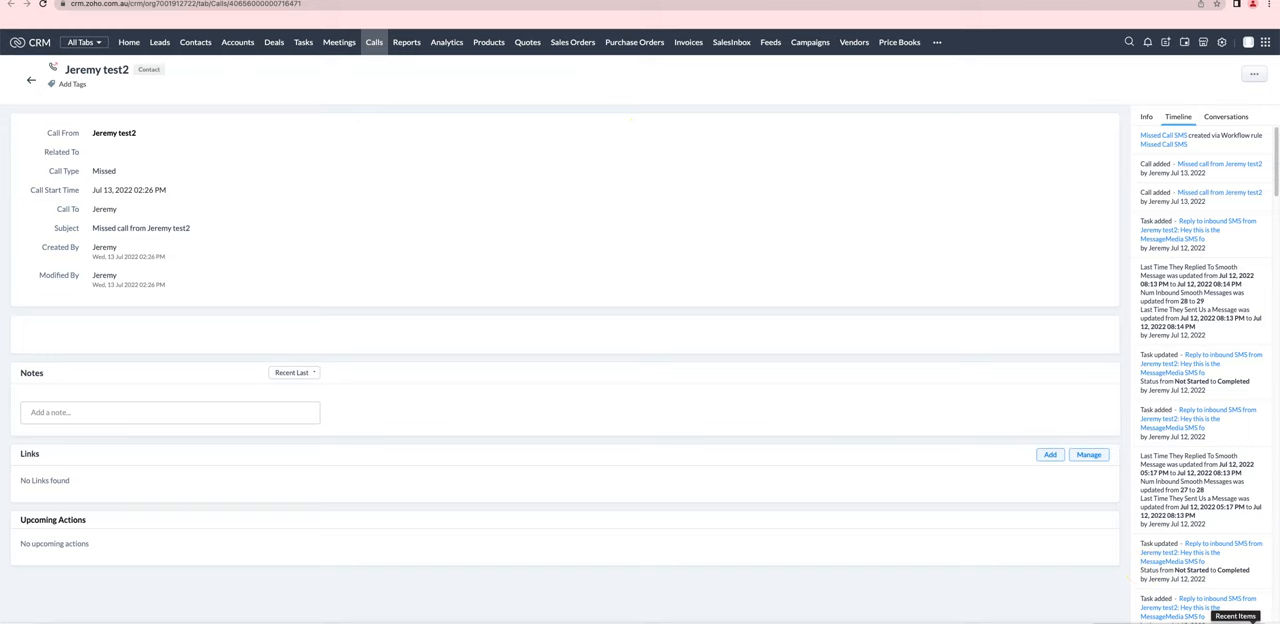
Open the MMS Test lead from Recent Items.
left_click(1234, 616)
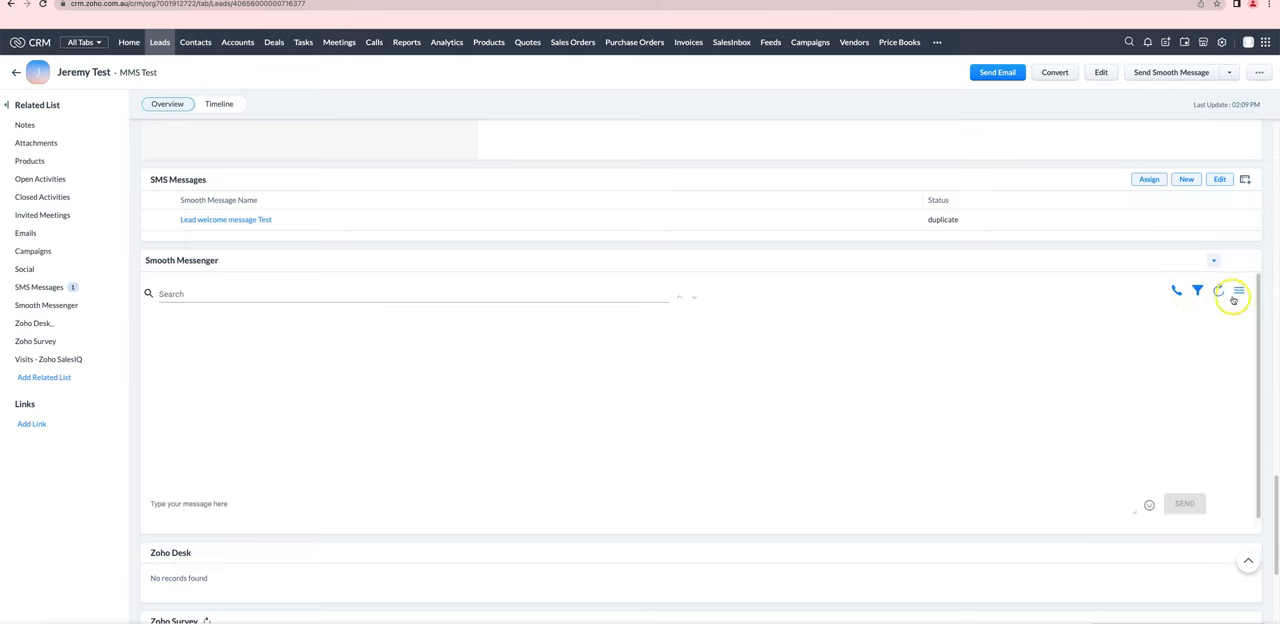
Check the messenger's current From number, then set the lead's State to 'Vic'.
left_click(1238, 291)
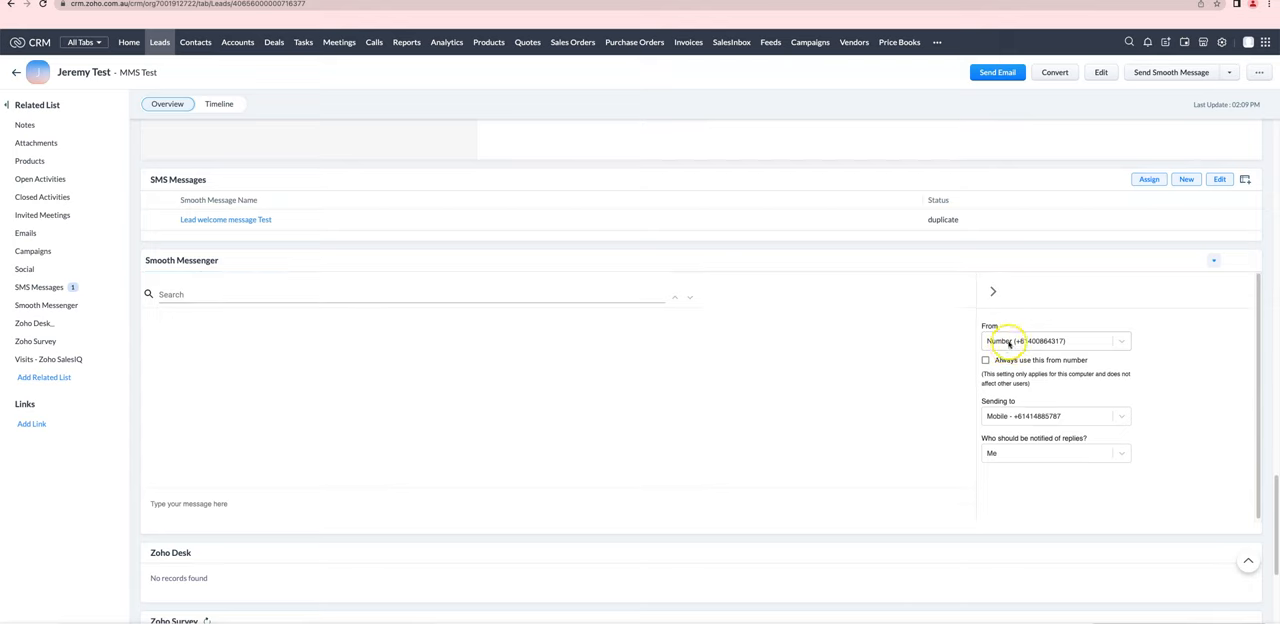
left_click(1055, 341)
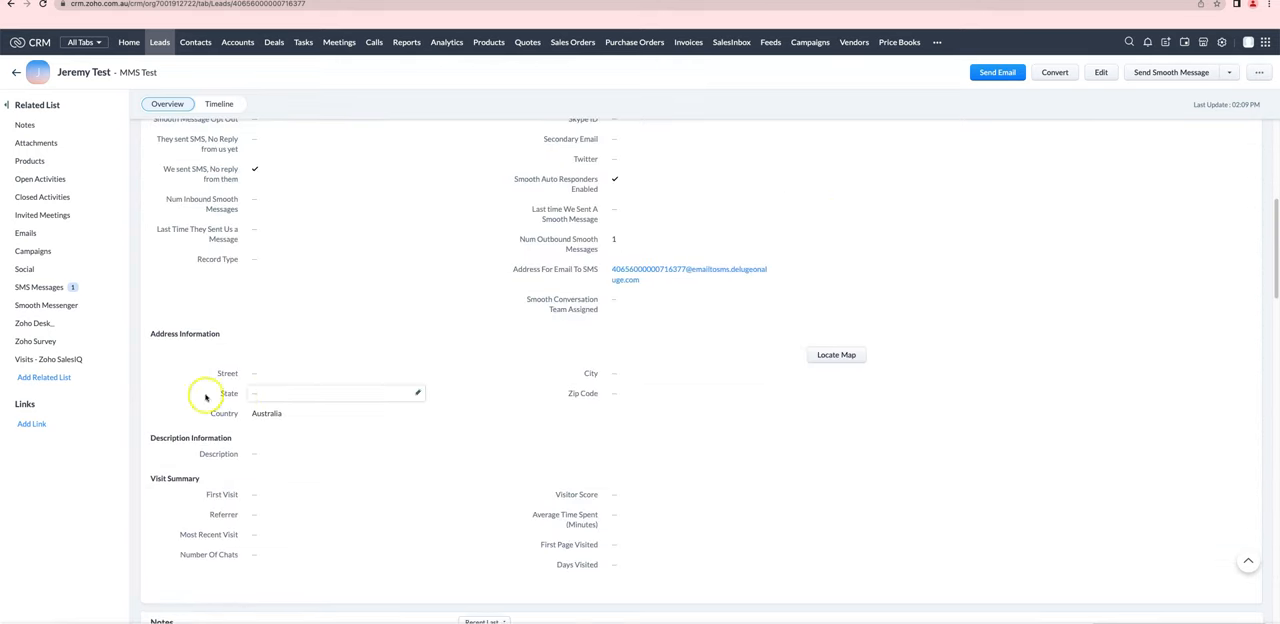
type("Vic")
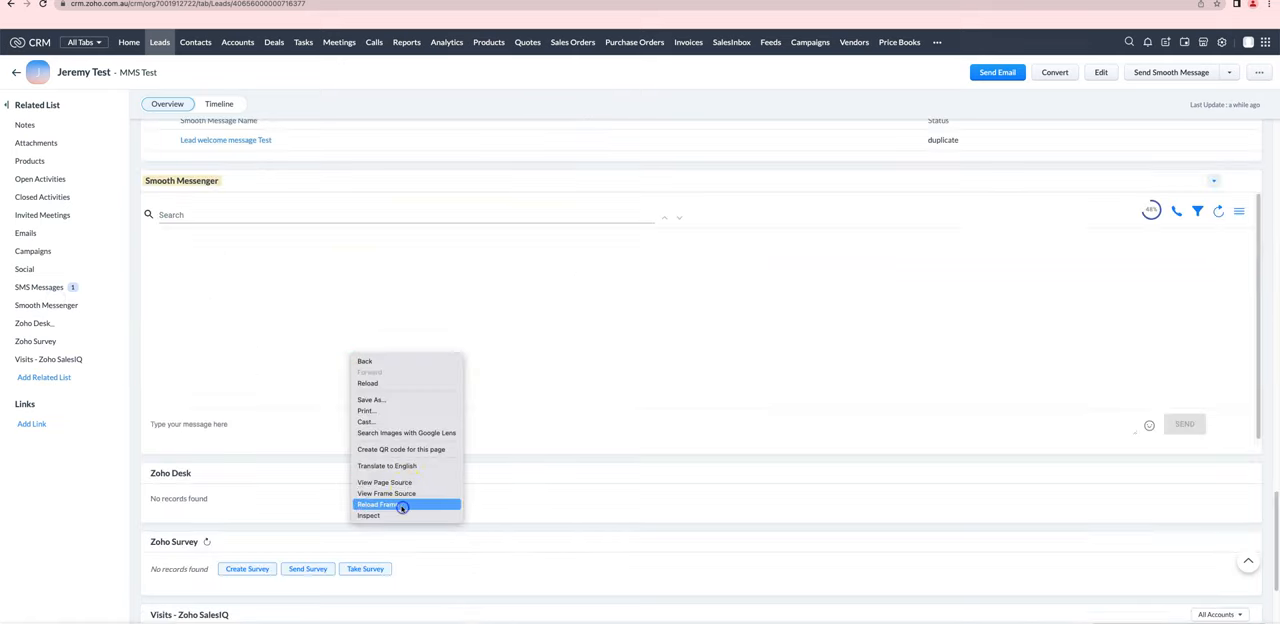
left_click(377, 504)
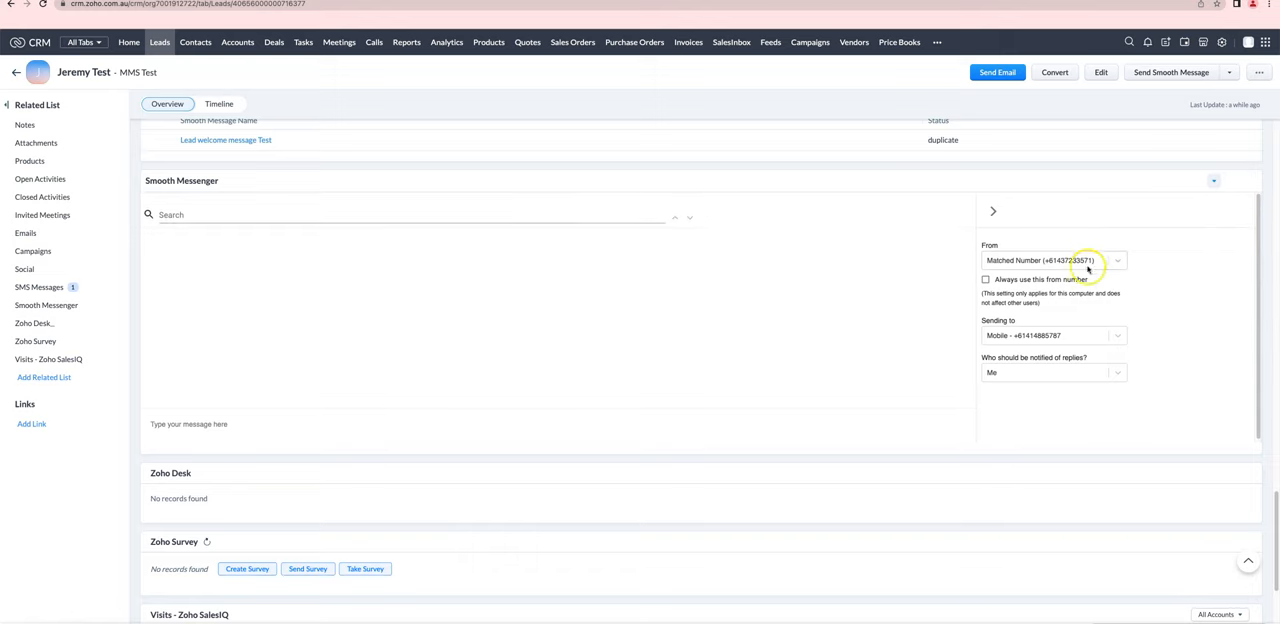
mouse_move(505, 287)
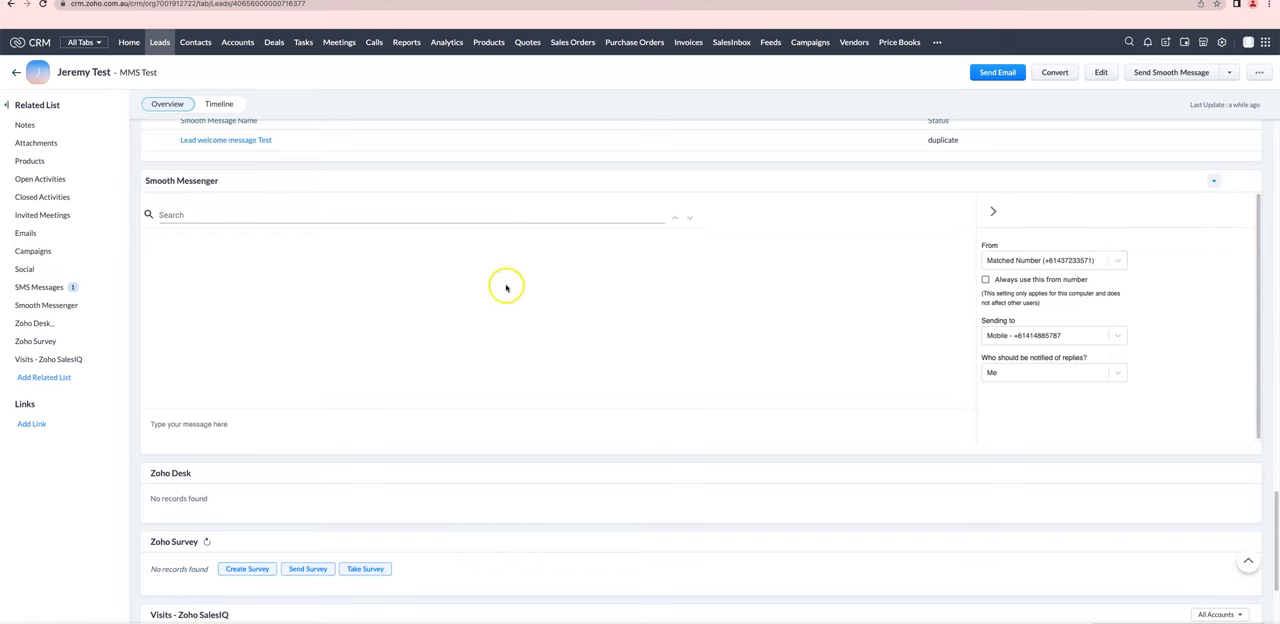
mouse_move(502, 318)
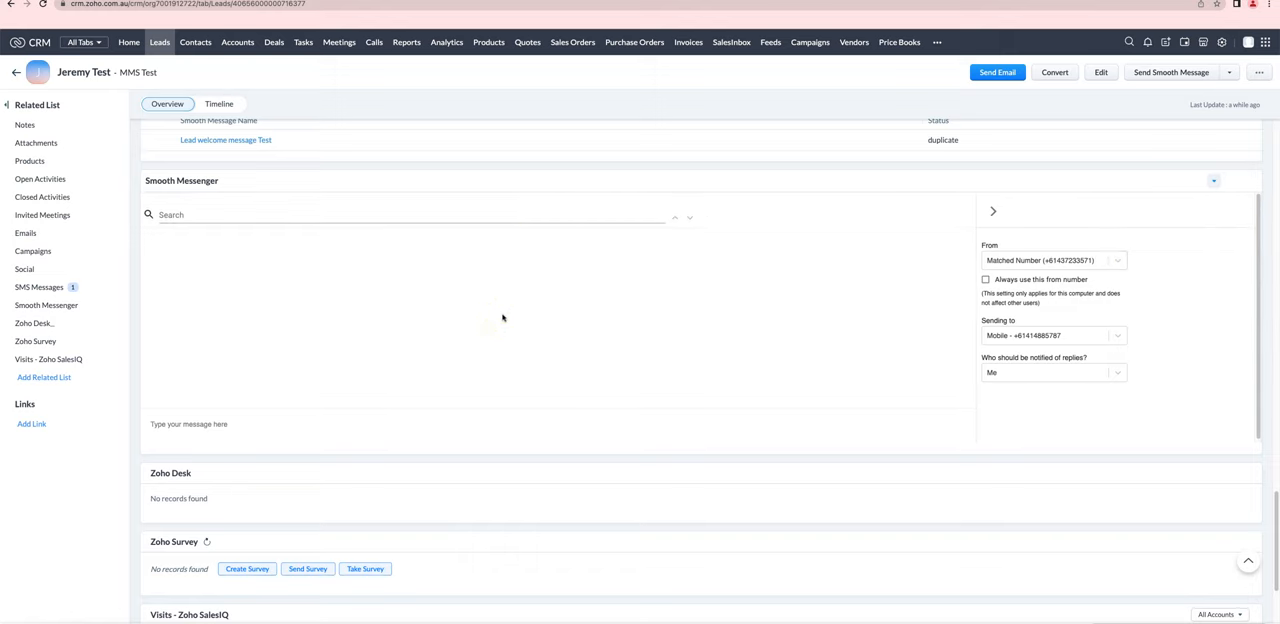